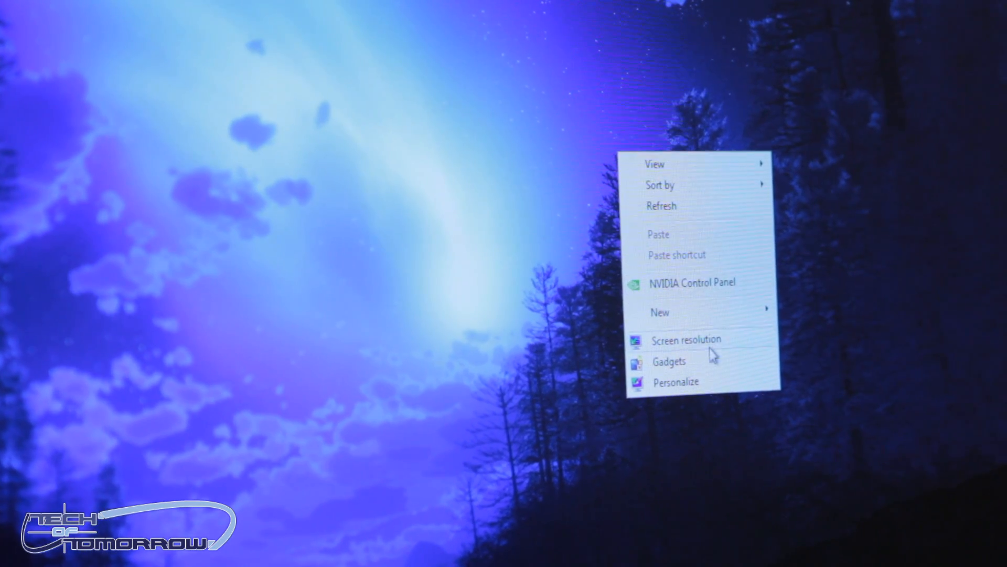
# Bring up the GeForce GTX 680 adapter properties from the desktop's Screen resolution settings
pyautogui.click(687, 339)
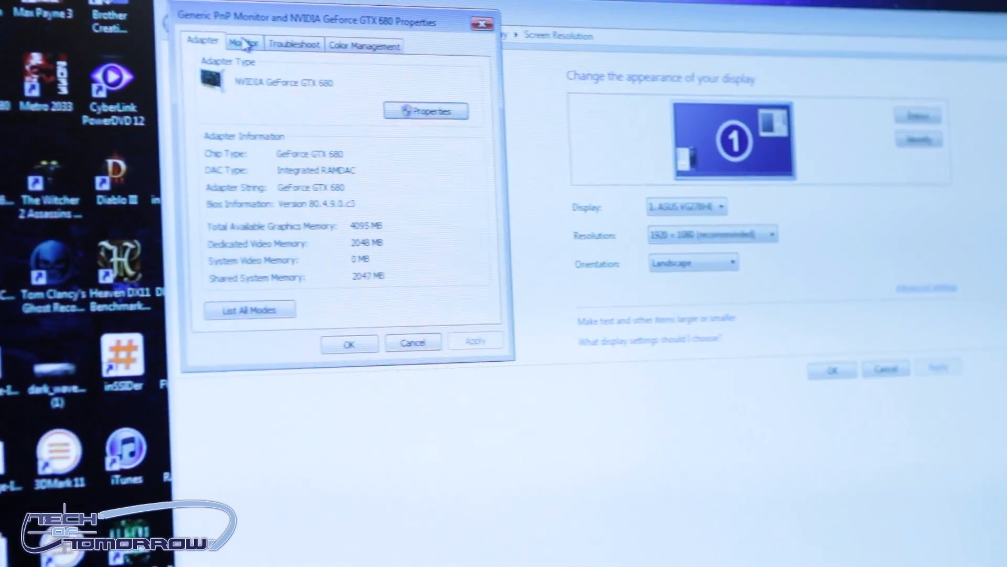
# Show the Monitor tab's refresh rate choices, listing 50 to 144 Hertz with 60 Hertz current
pyautogui.click(243, 43)
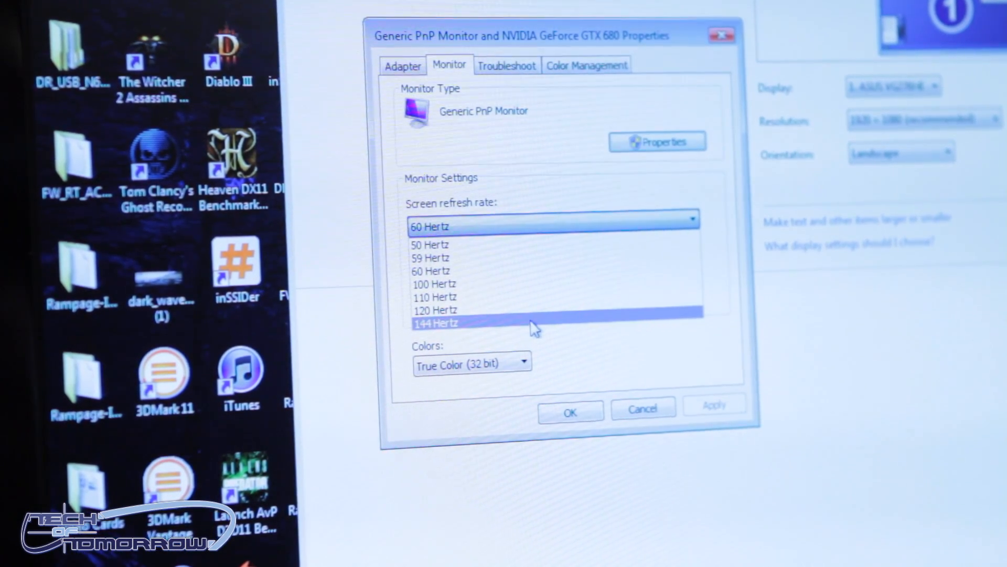
# Set the refresh rate to 144 Hertz, apply it, keep the settings and close monitor properties
pyautogui.click(437, 322)
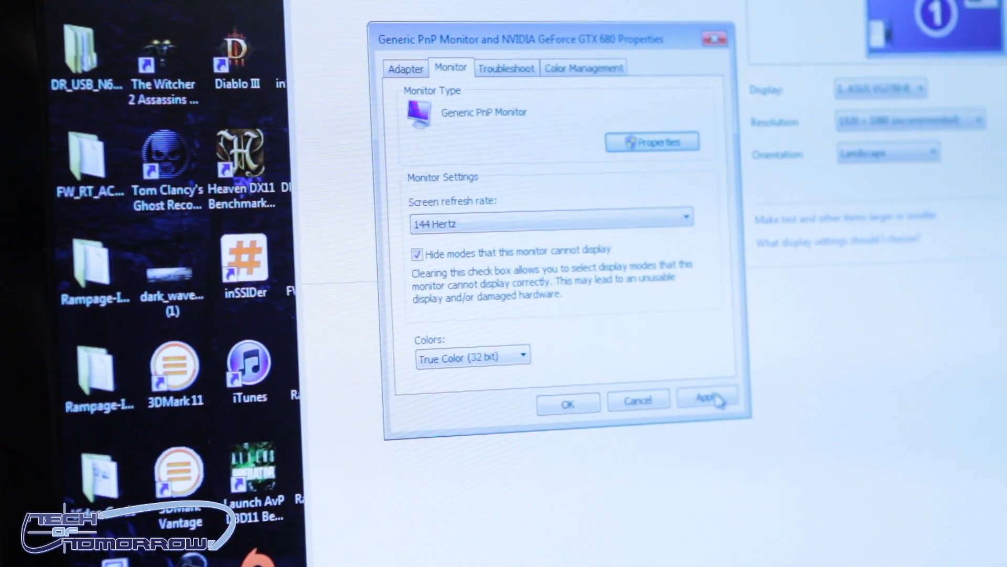
pyautogui.click(706, 398)
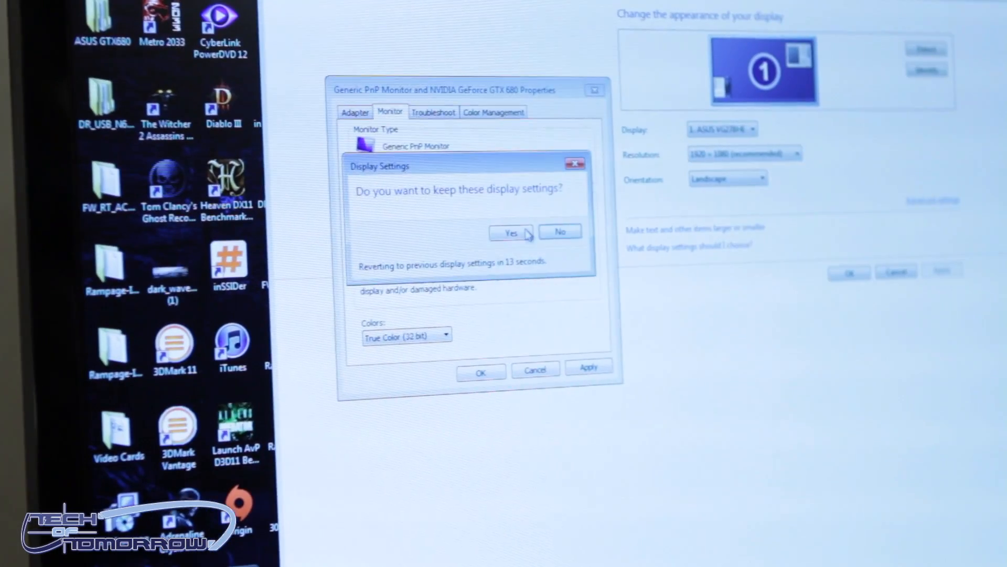
pyautogui.click(511, 233)
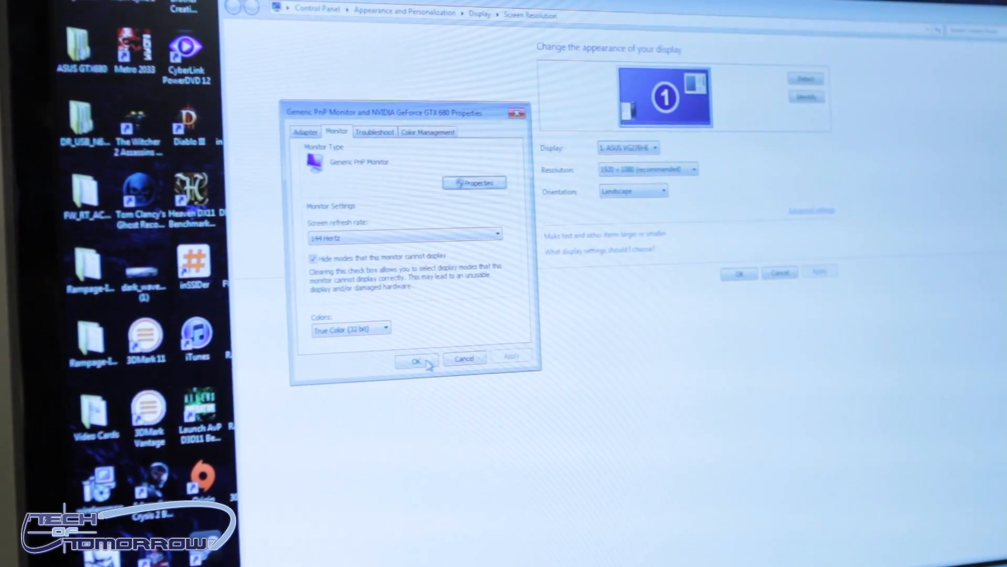
pyautogui.click(417, 360)
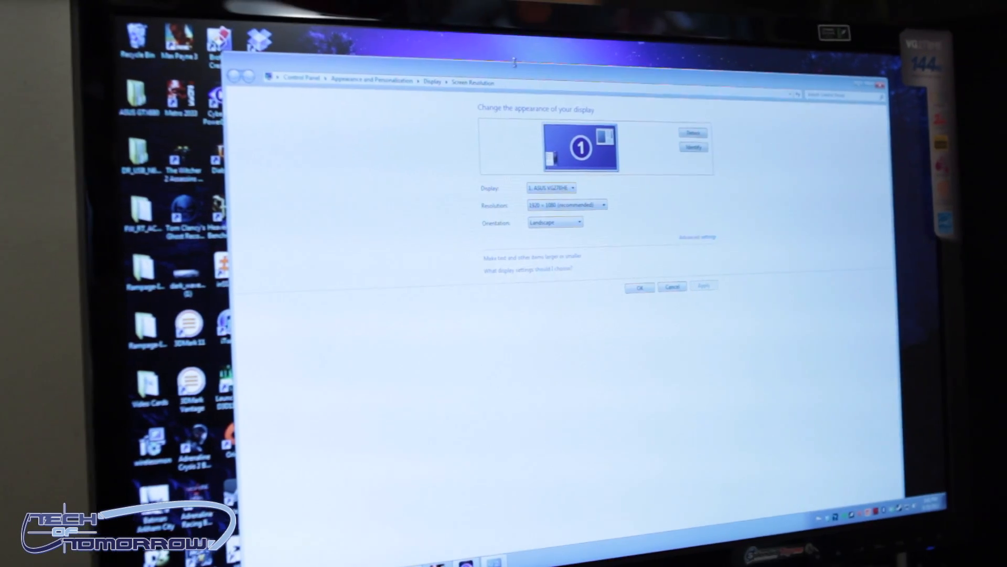